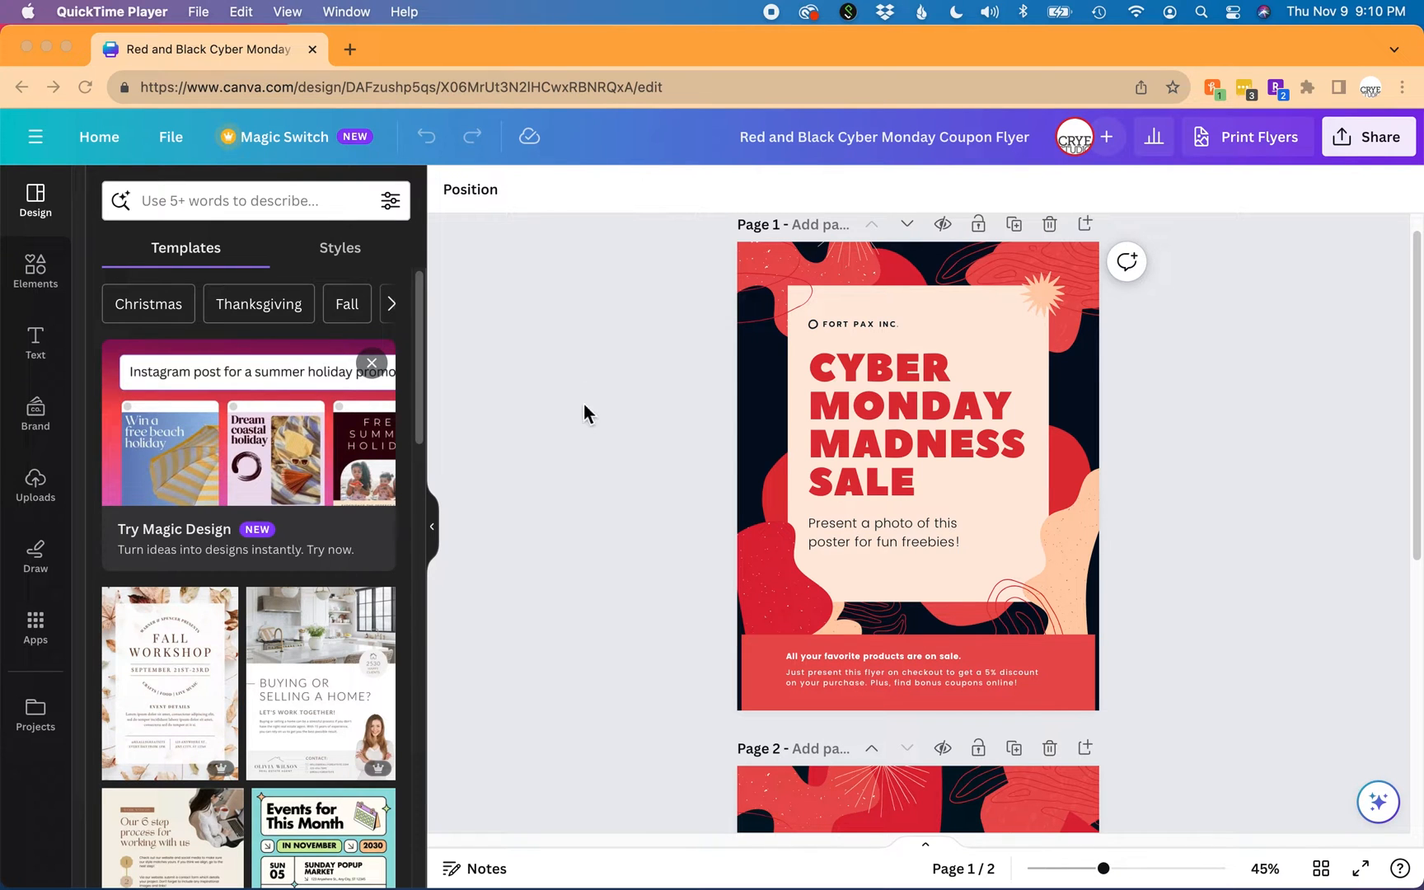
Try selecting the FORT PAX INC text with the headline, then clear the selection
click(854, 325)
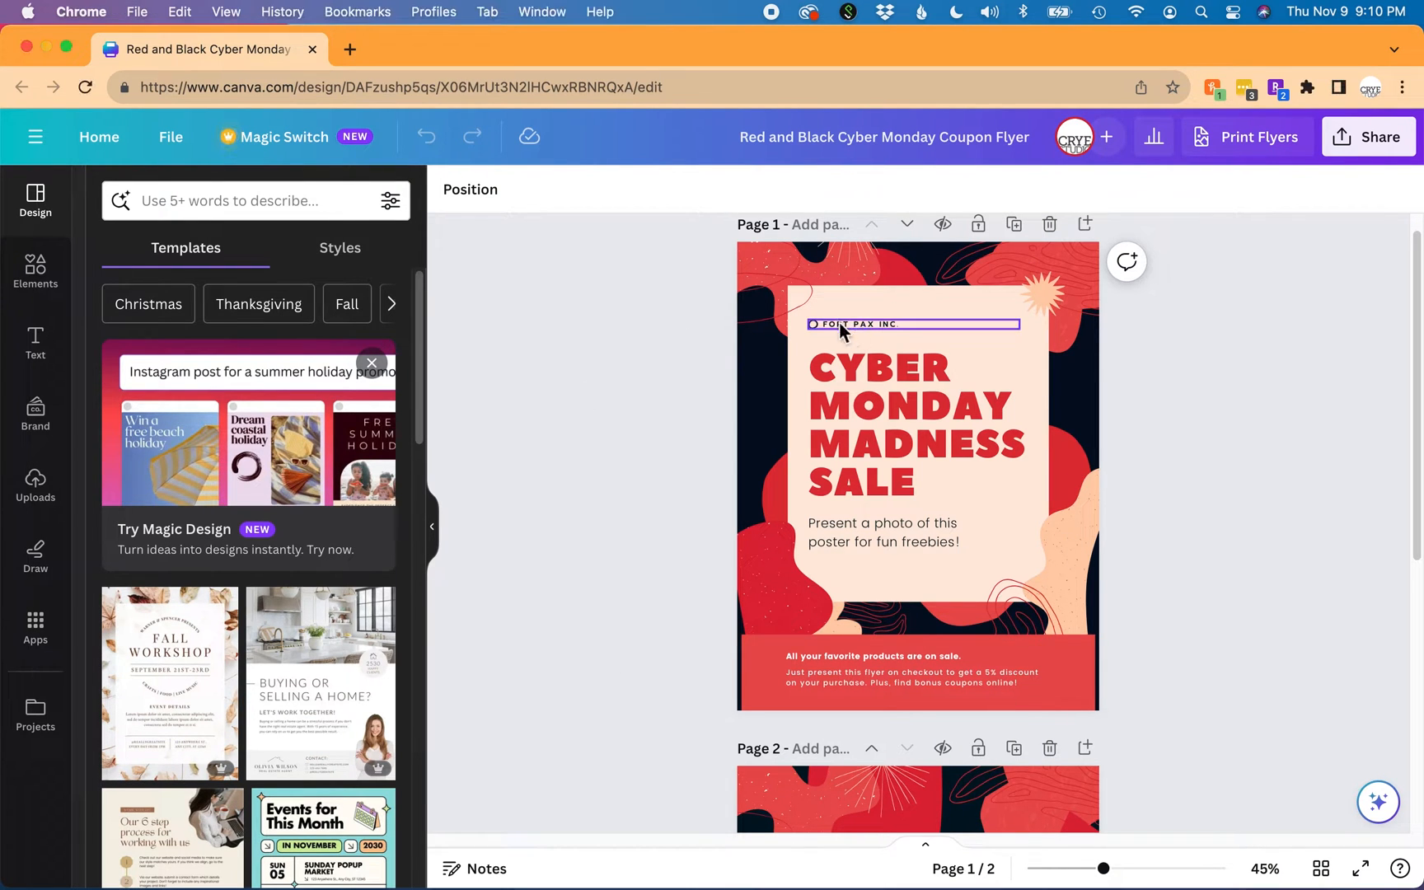
click(750, 463)
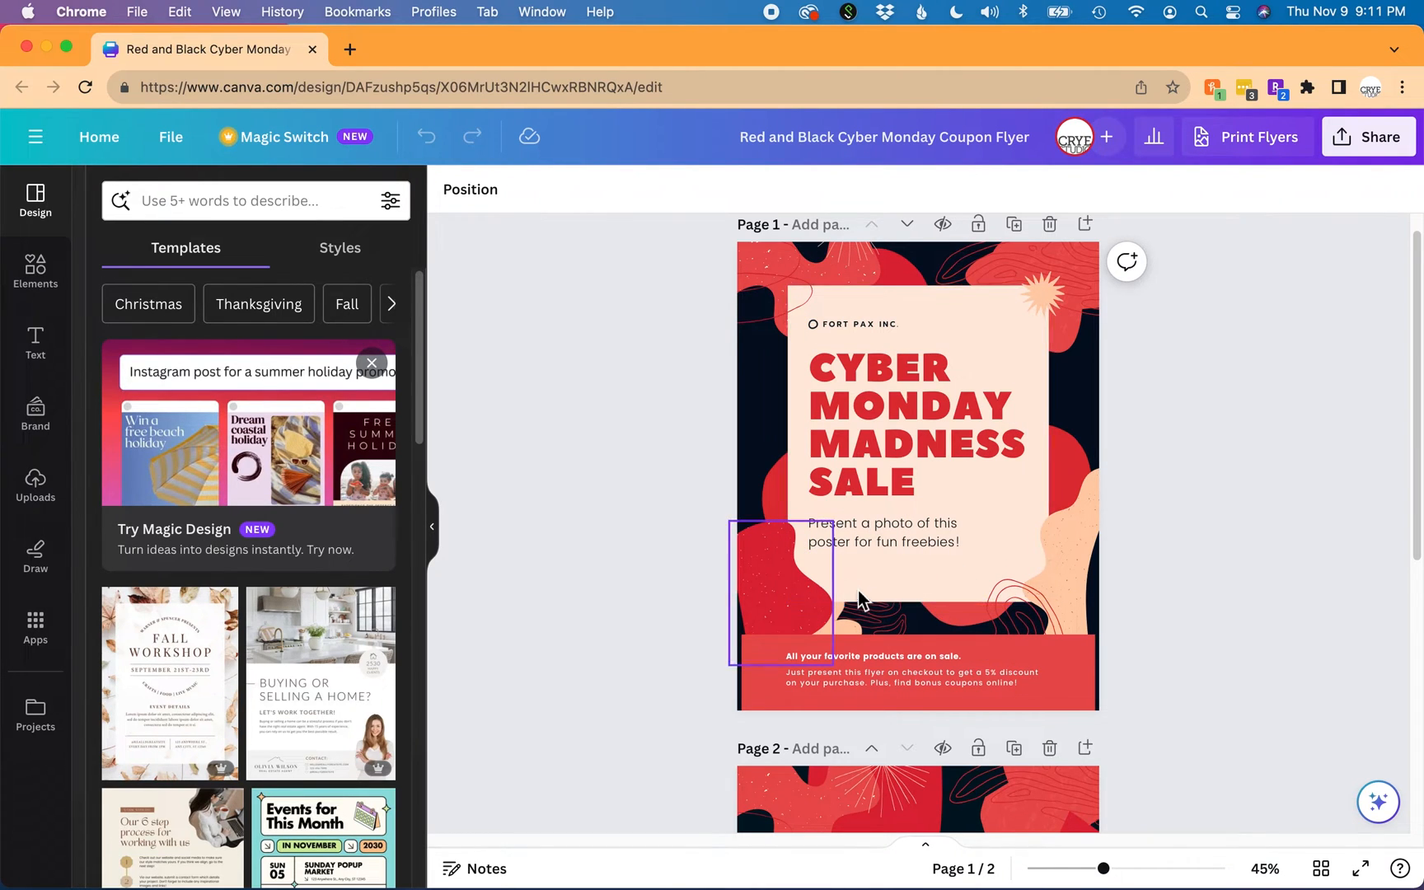
click(858, 325)
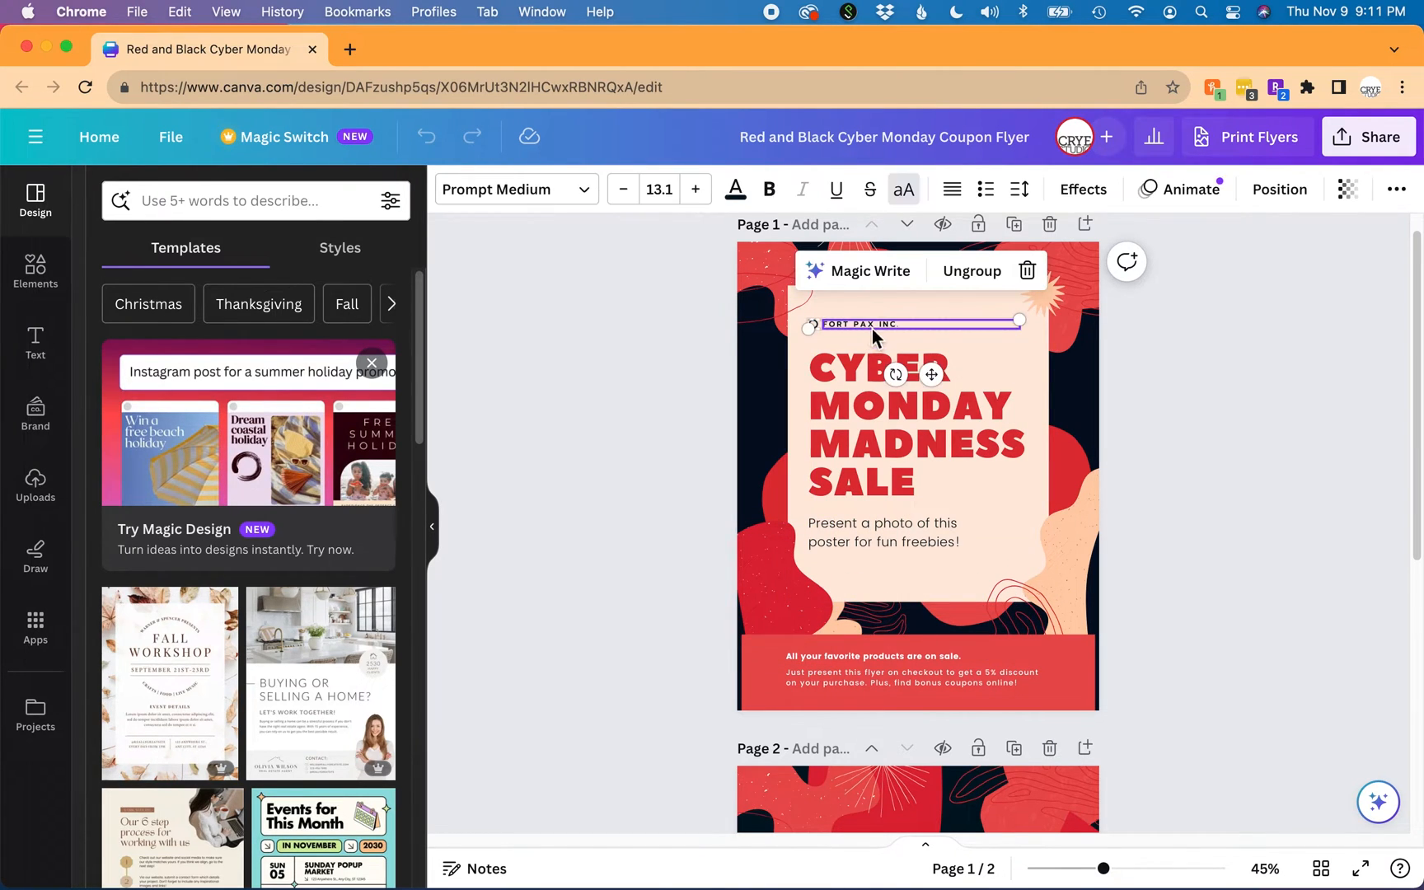
click(913, 422)
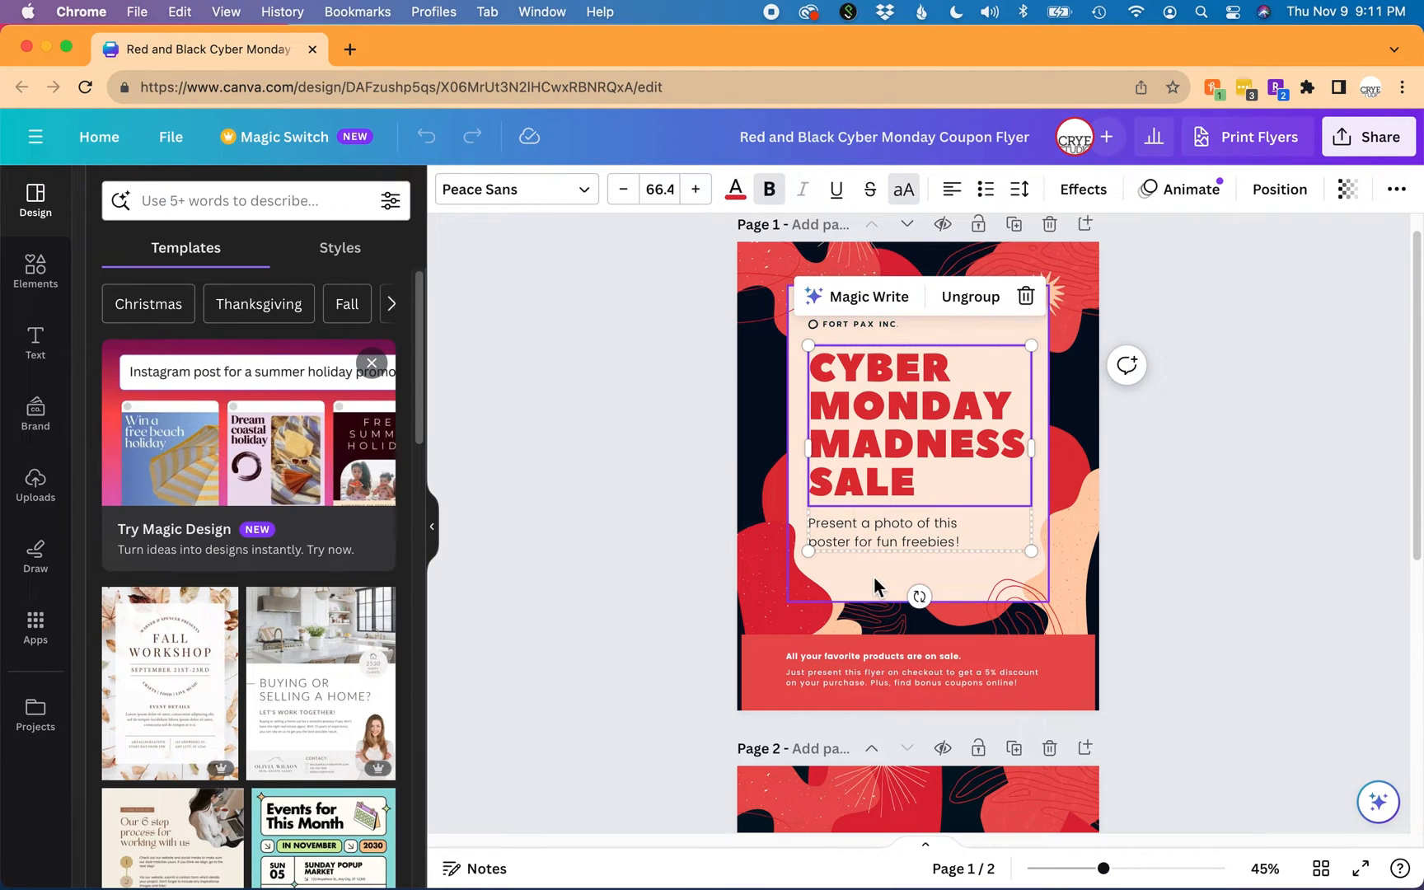
click(851, 325)
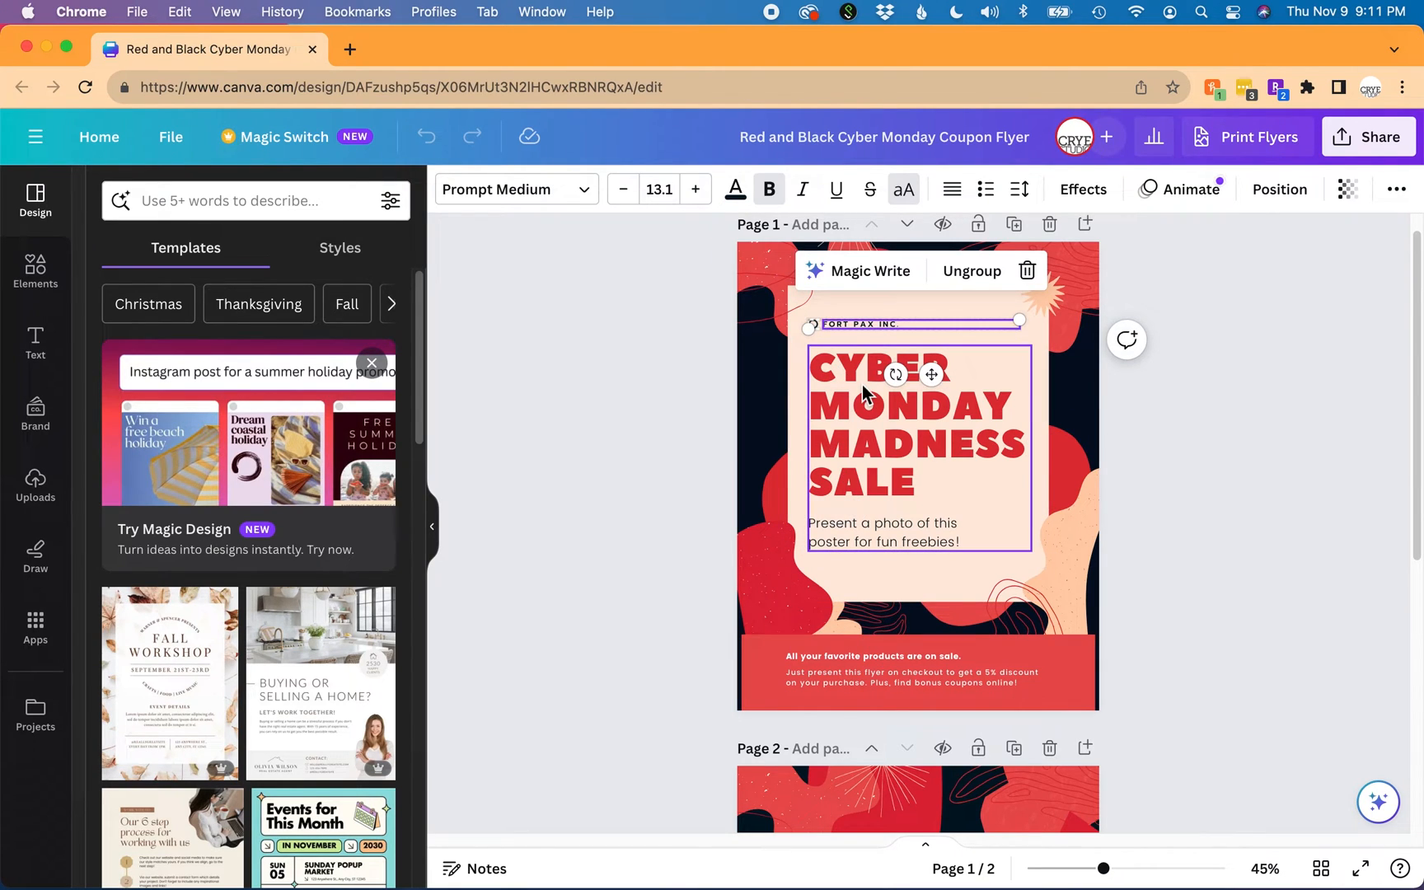
click(1180, 452)
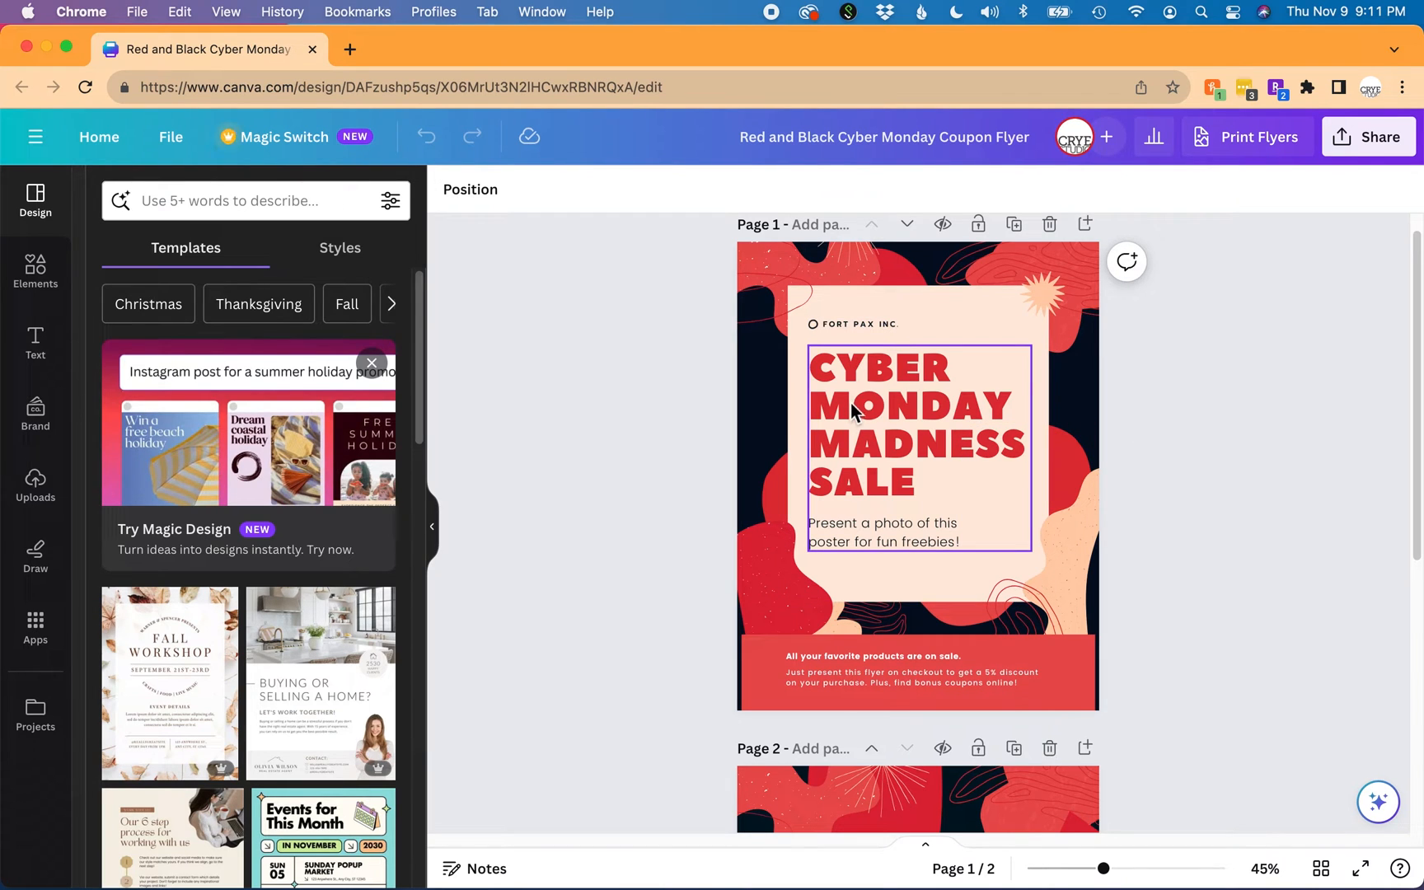
click(1172, 371)
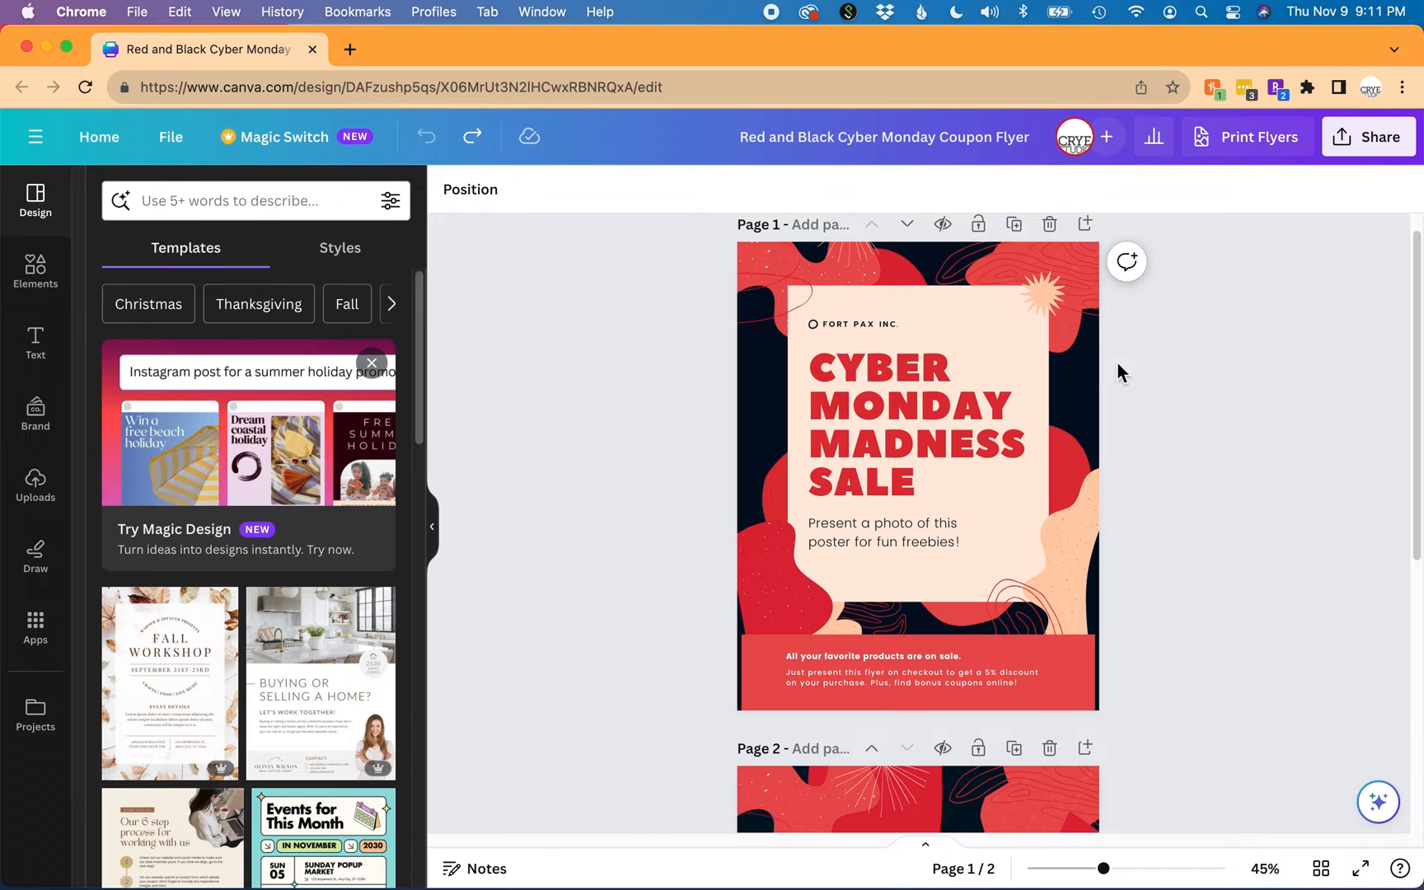
Shift-select the company name, CYBER MONDAY headline, tan box and starburst graphic together
click(852, 324)
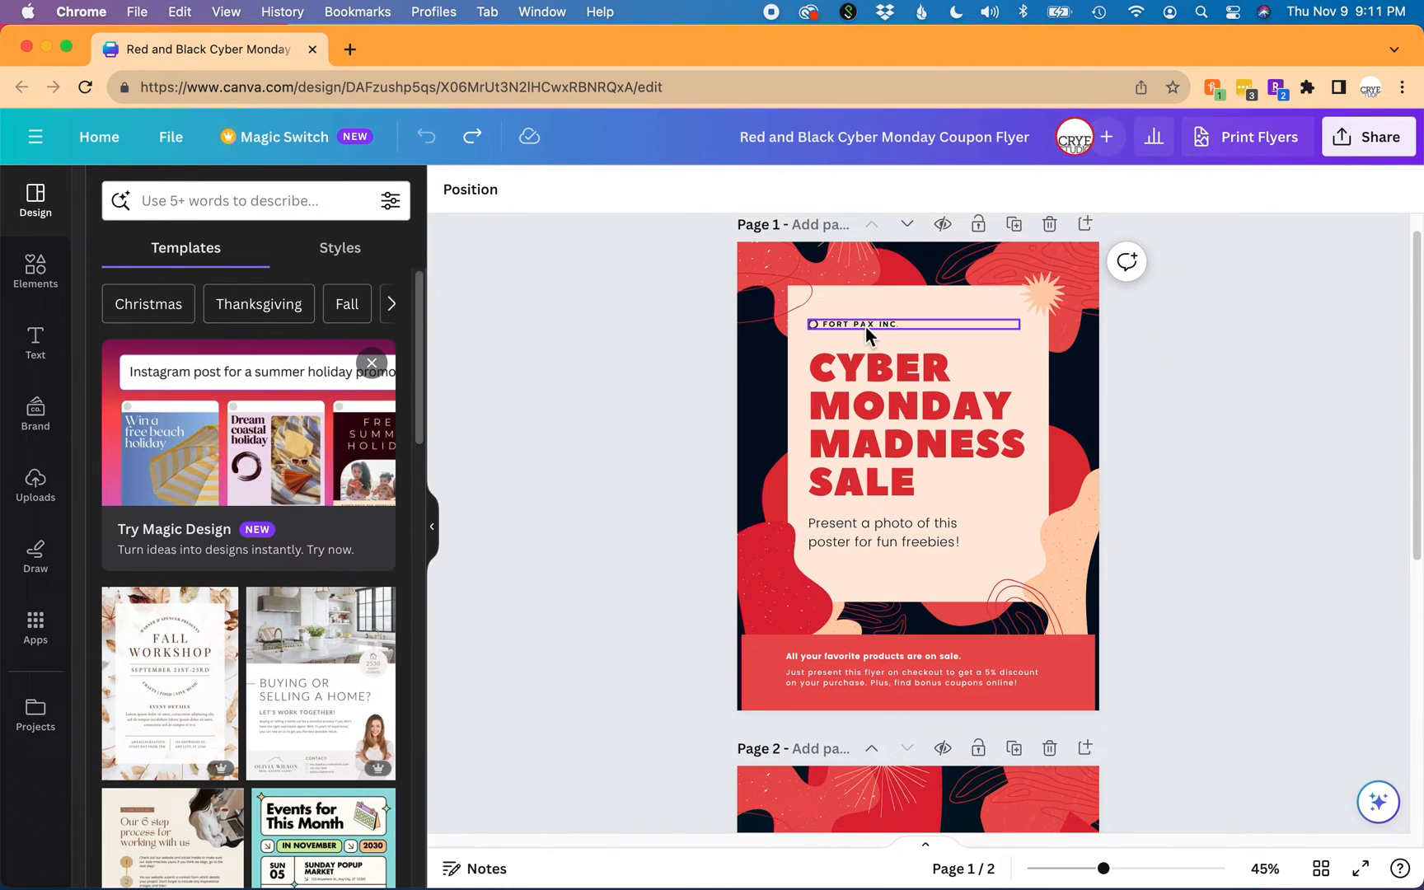
click(918, 435)
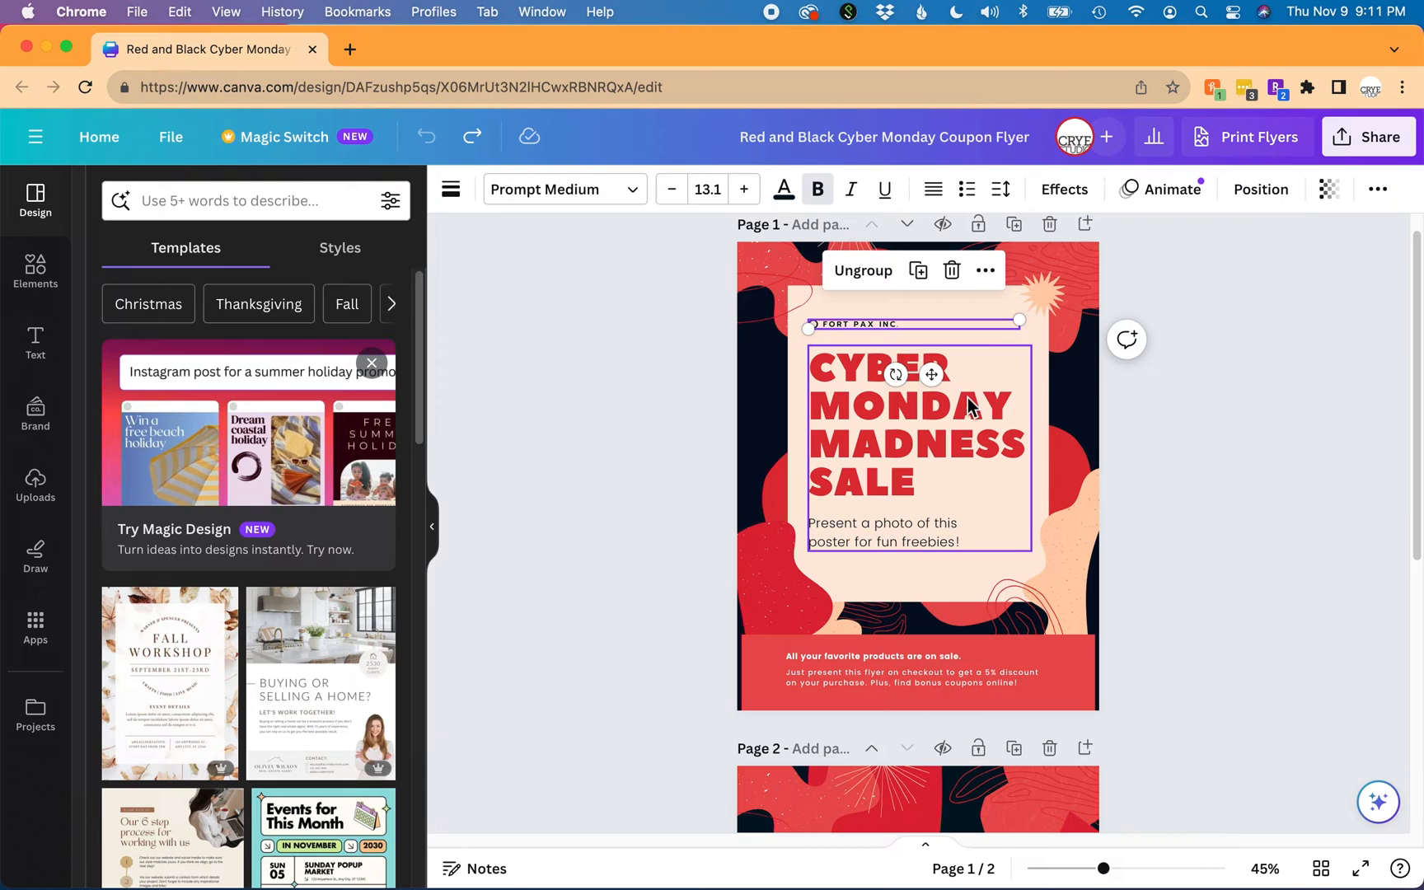
click(1043, 434)
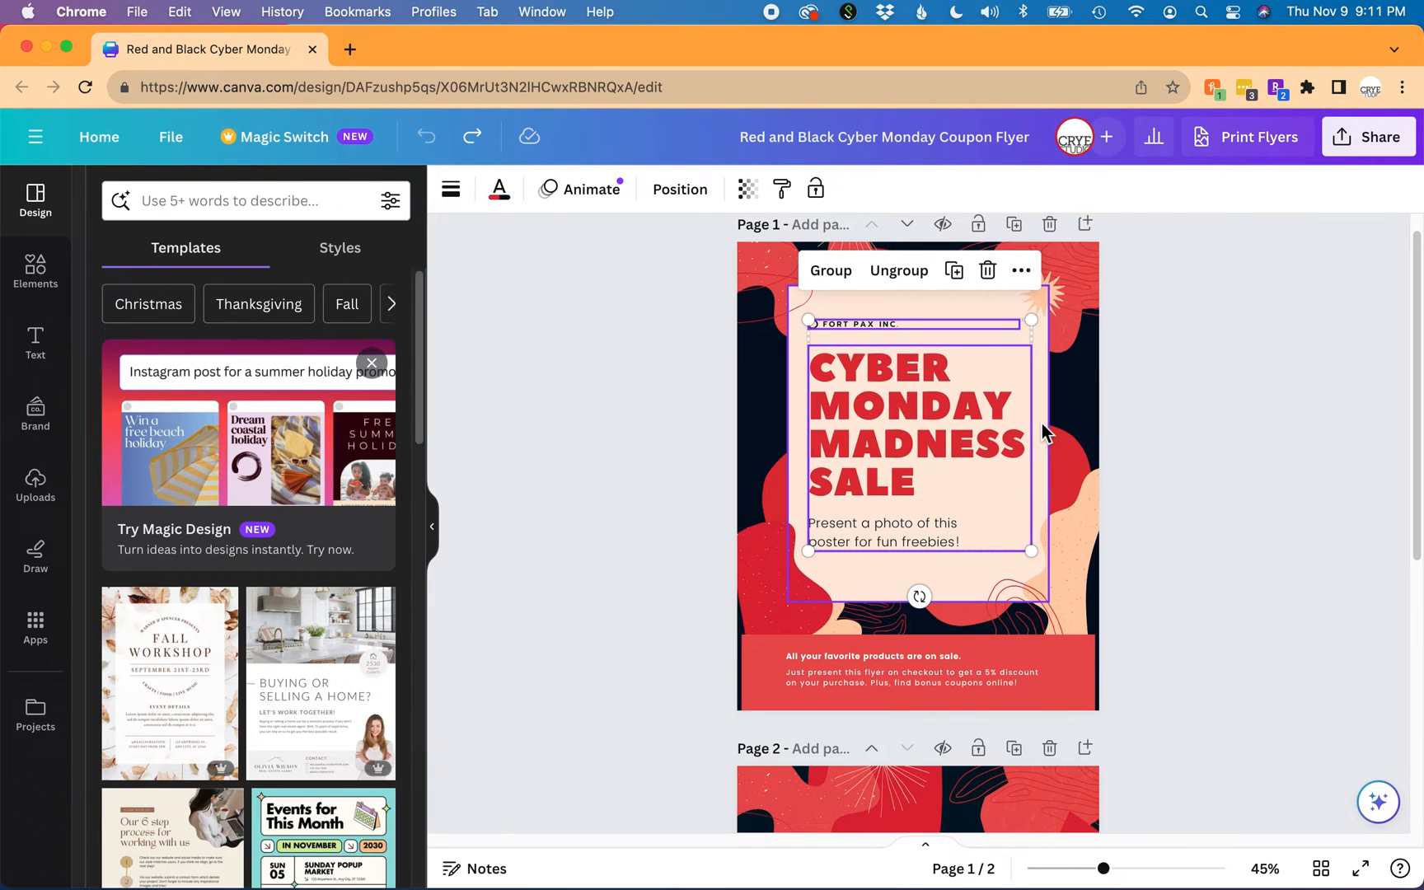
click(1040, 300)
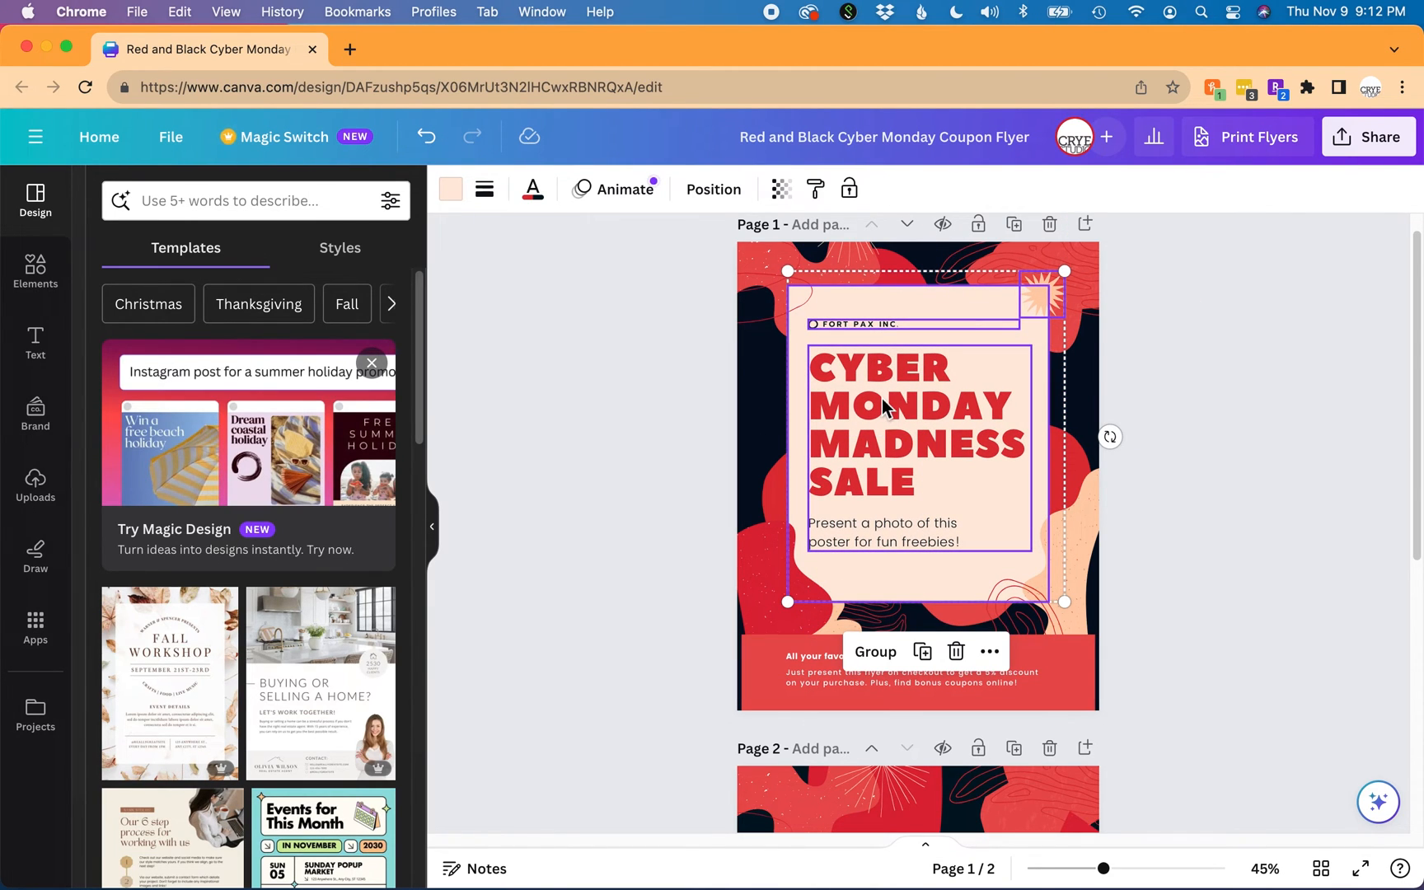
Group the four selected elements via the right-click context menu
right_click(885, 409)
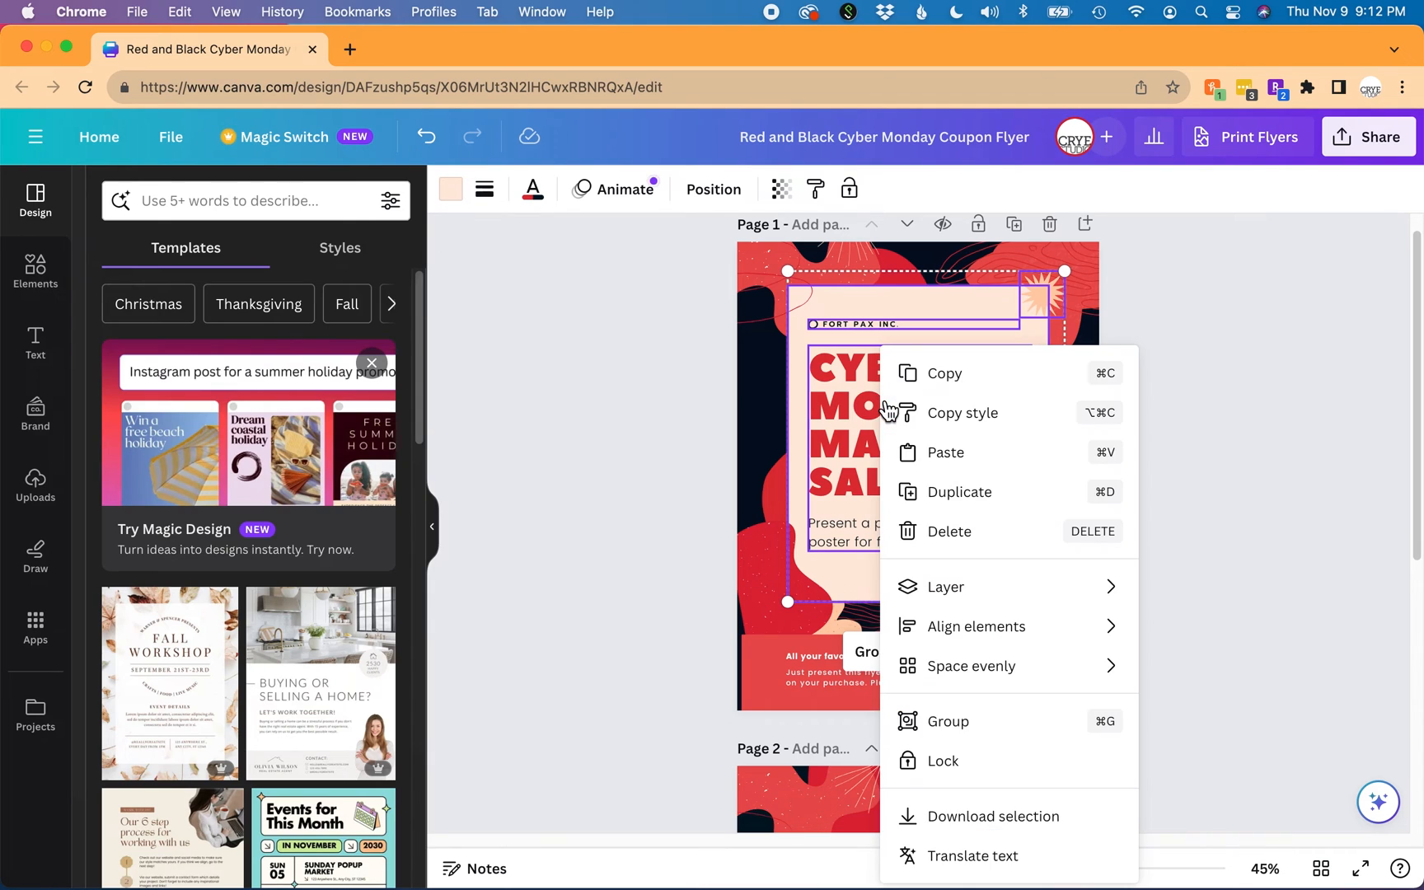
mouse_move(989, 734)
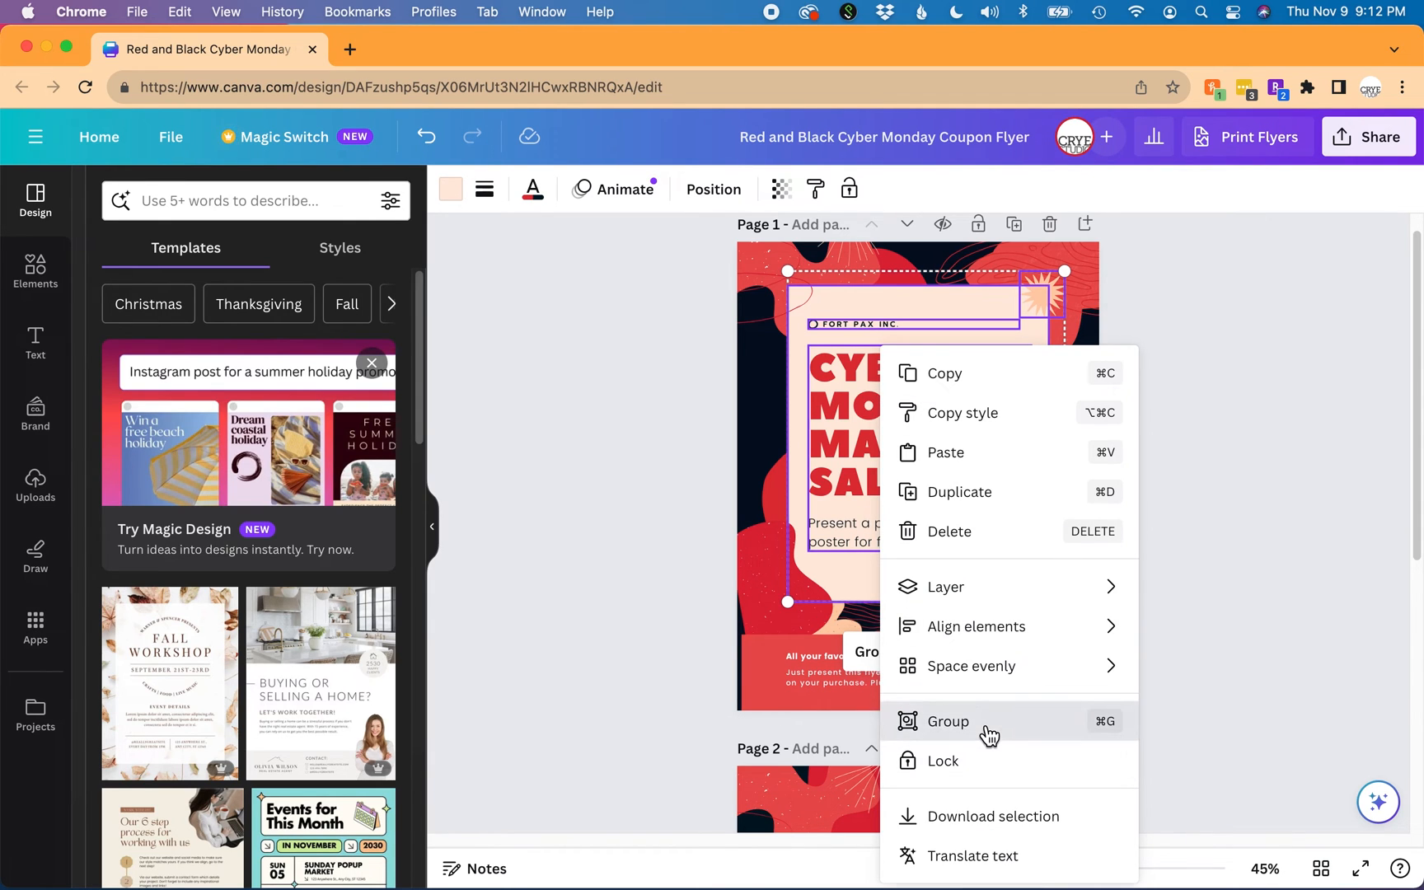
click(948, 722)
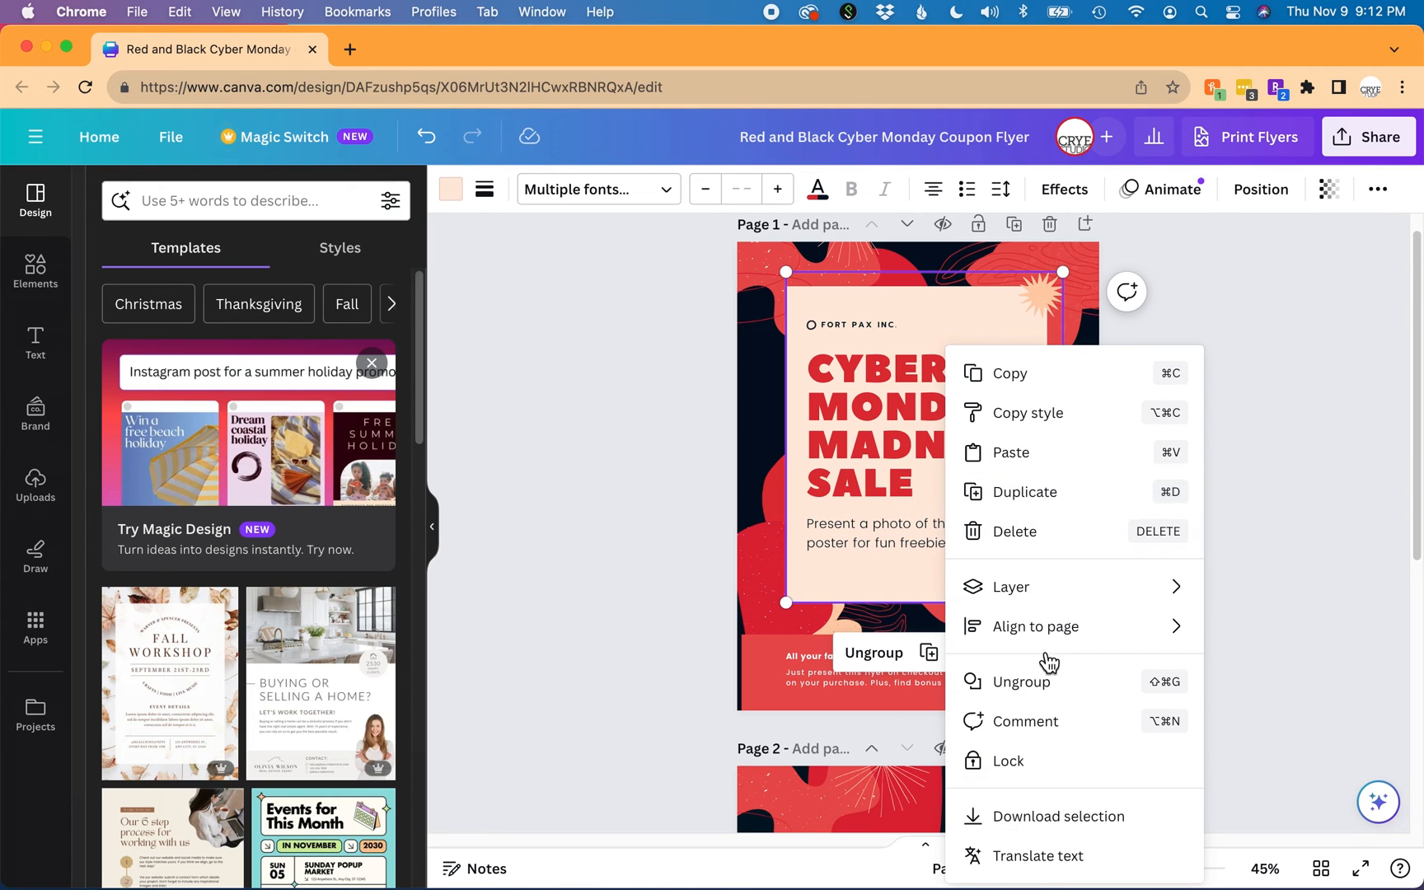
Ungroup the elements so text, tan box and graphic are separate again
click(1188, 575)
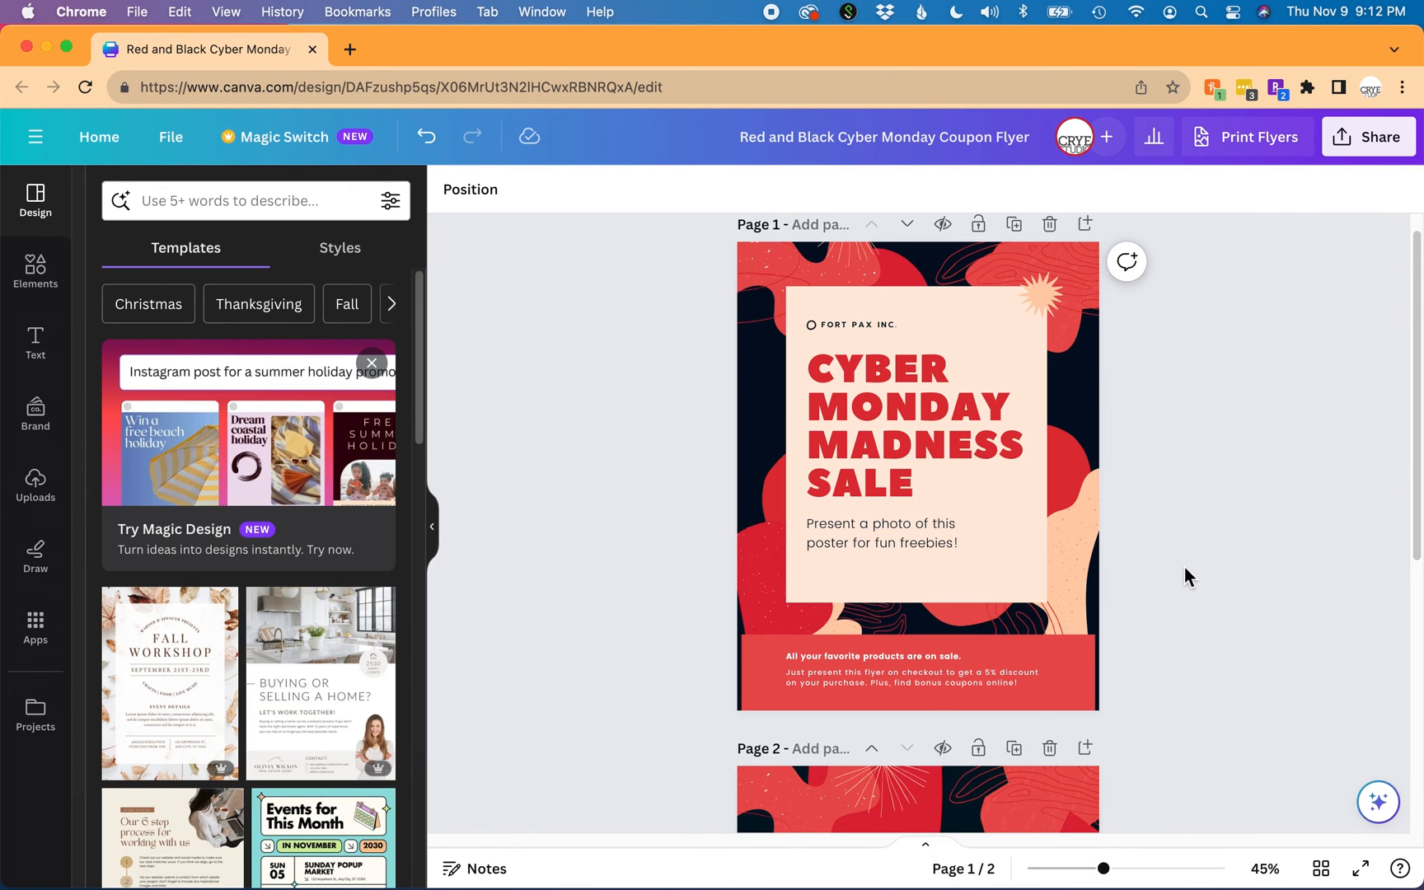
mouse_move(1179, 579)
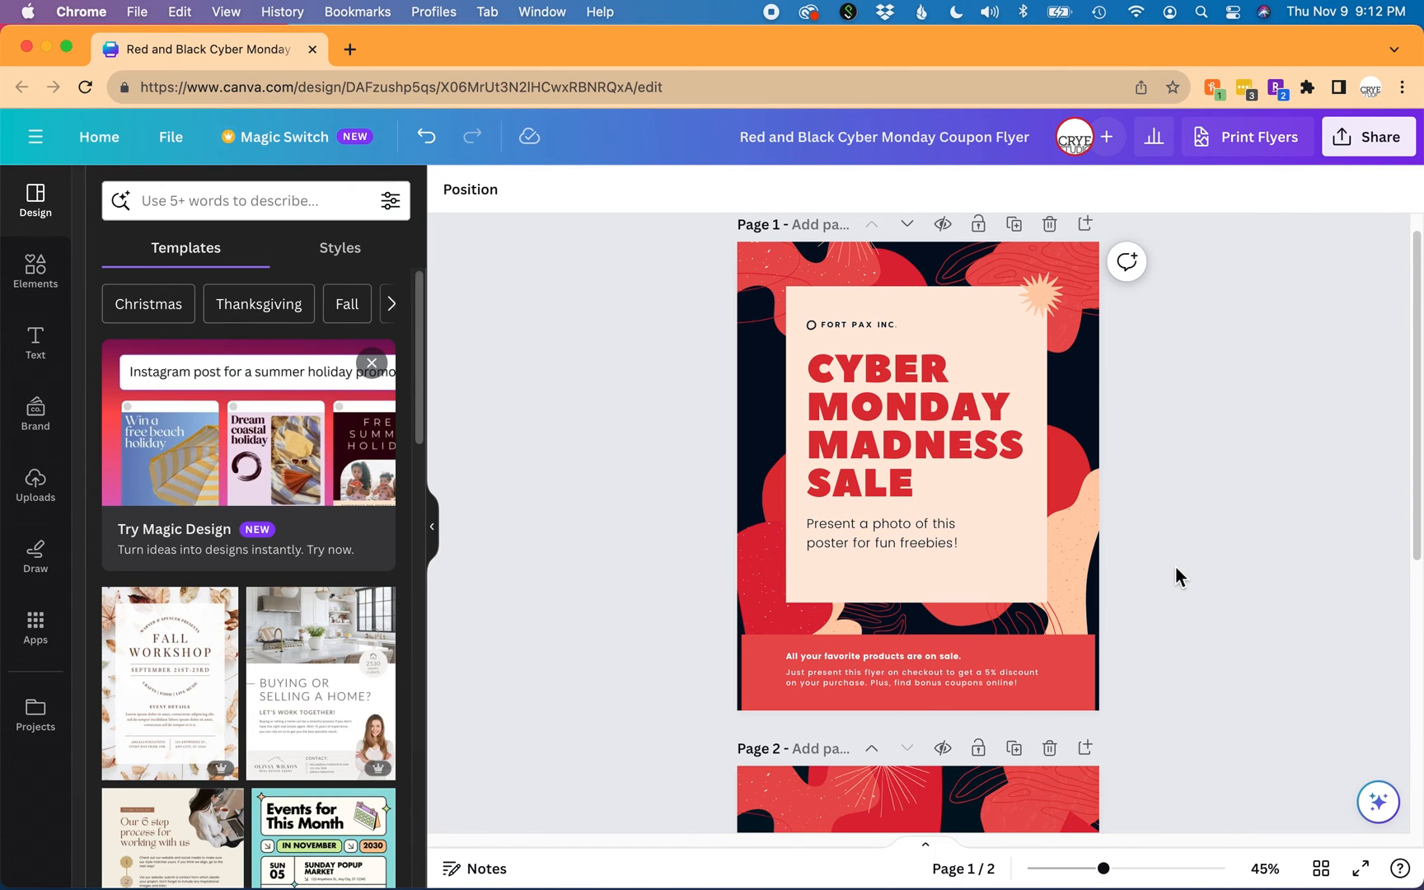